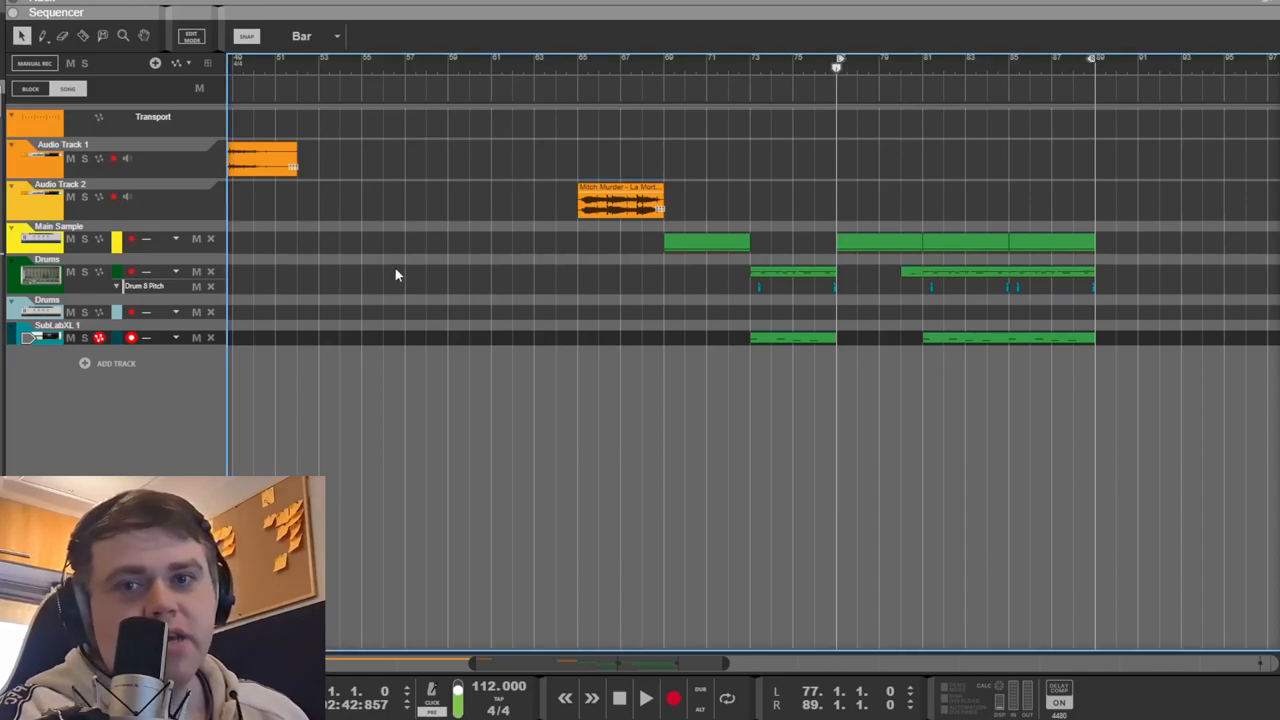
mouse_move(408, 276)
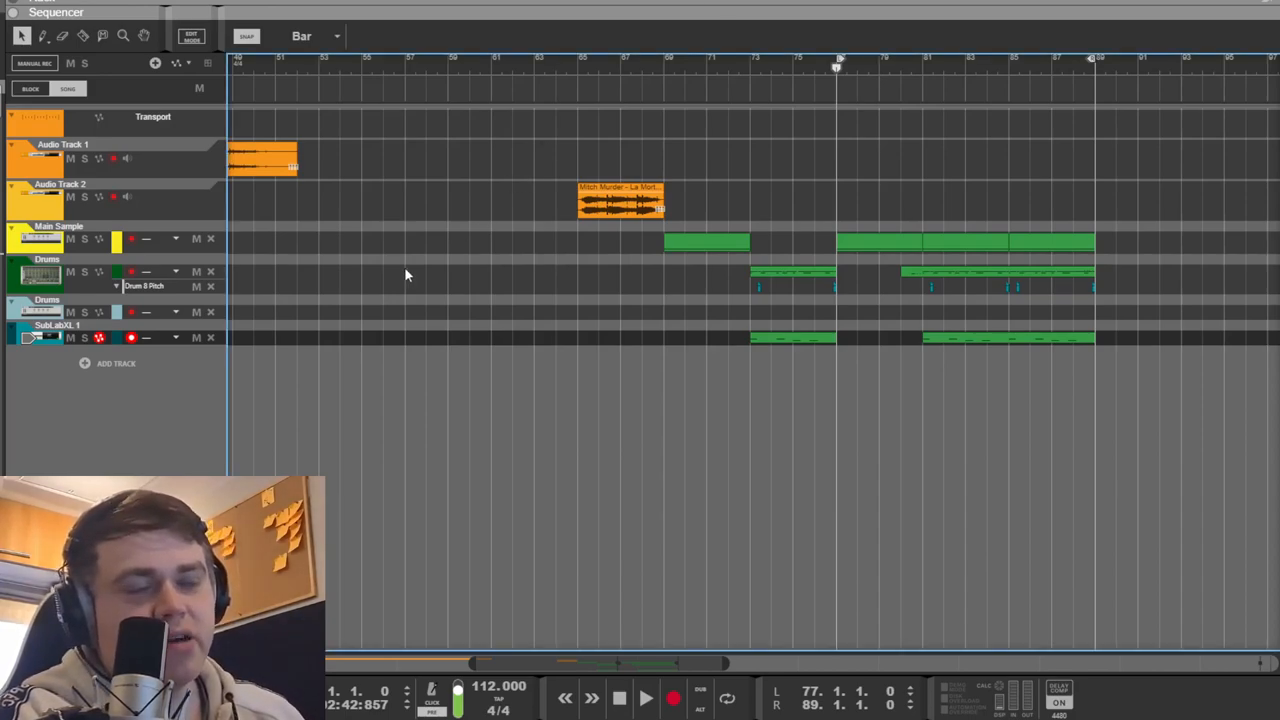
mouse_move(518, 338)
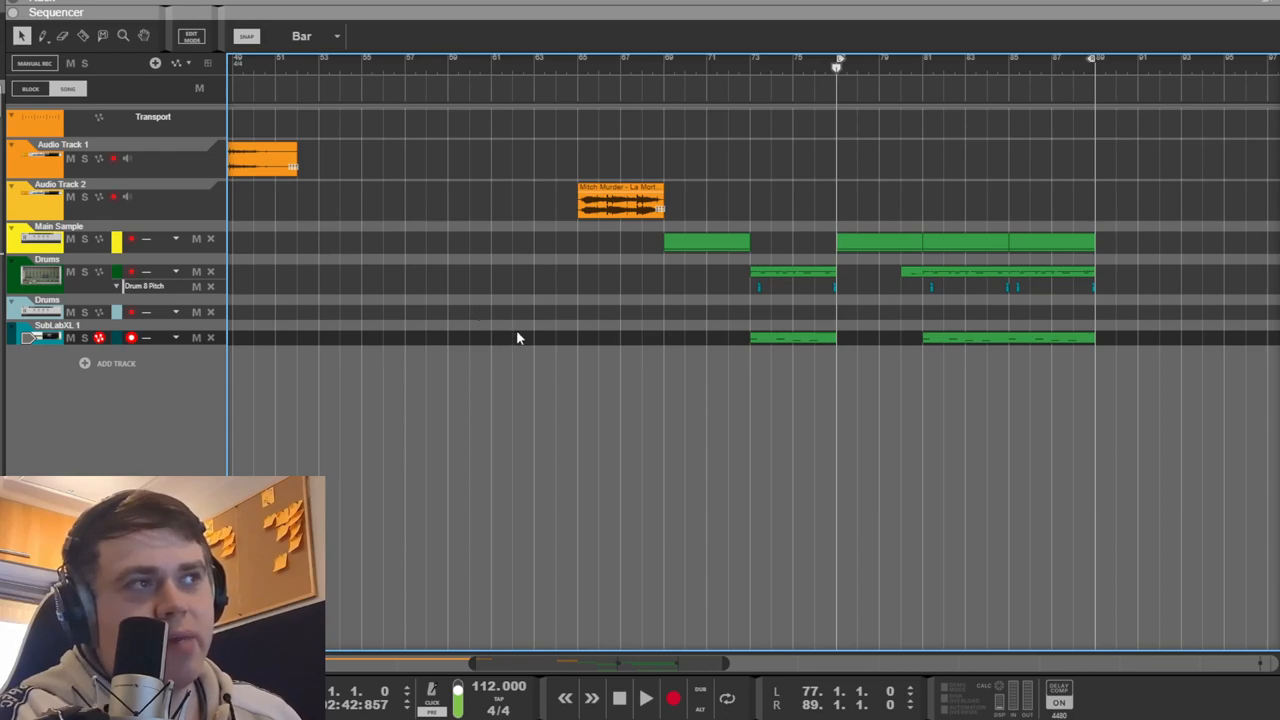
mouse_move(482, 314)
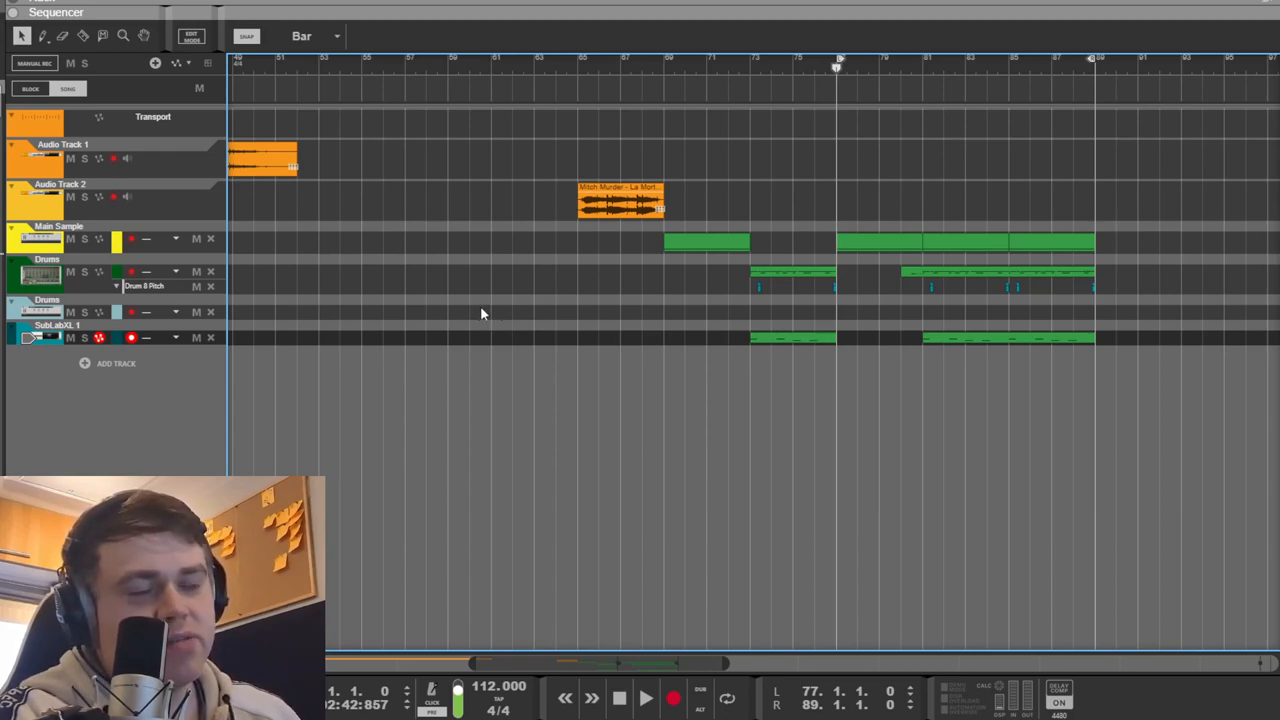
mouse_move(568, 336)
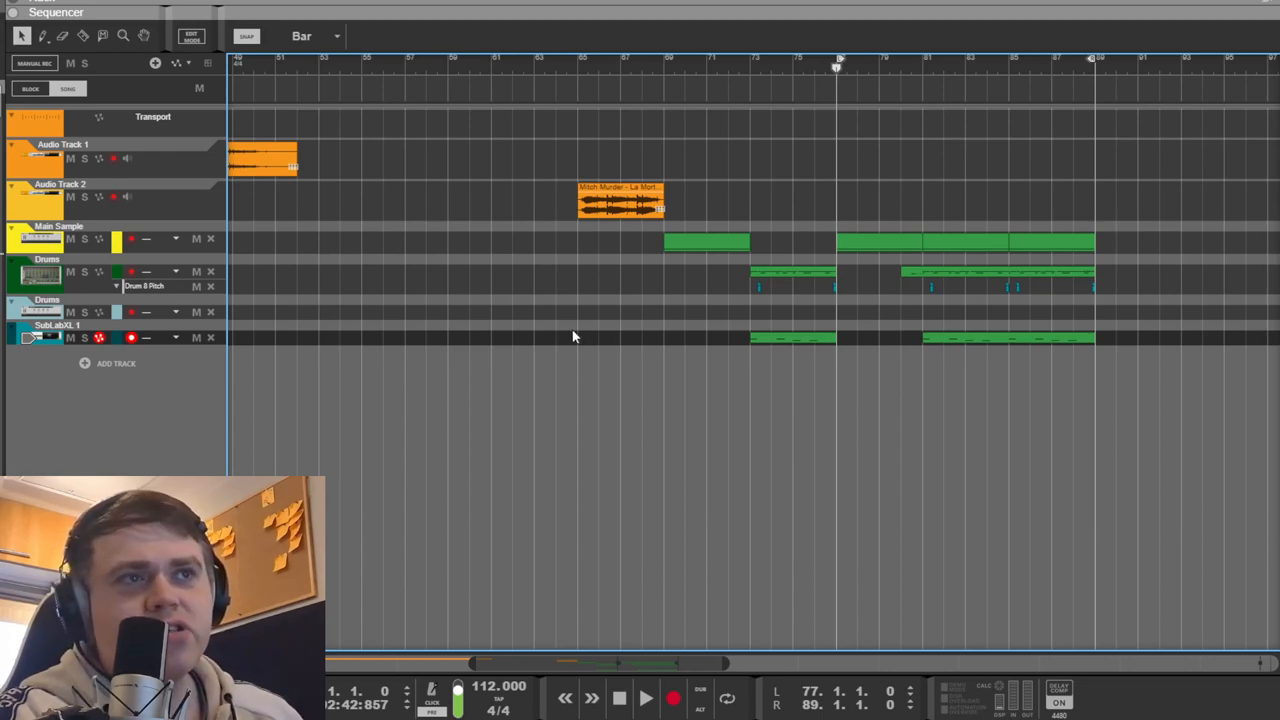
mouse_move(652, 344)
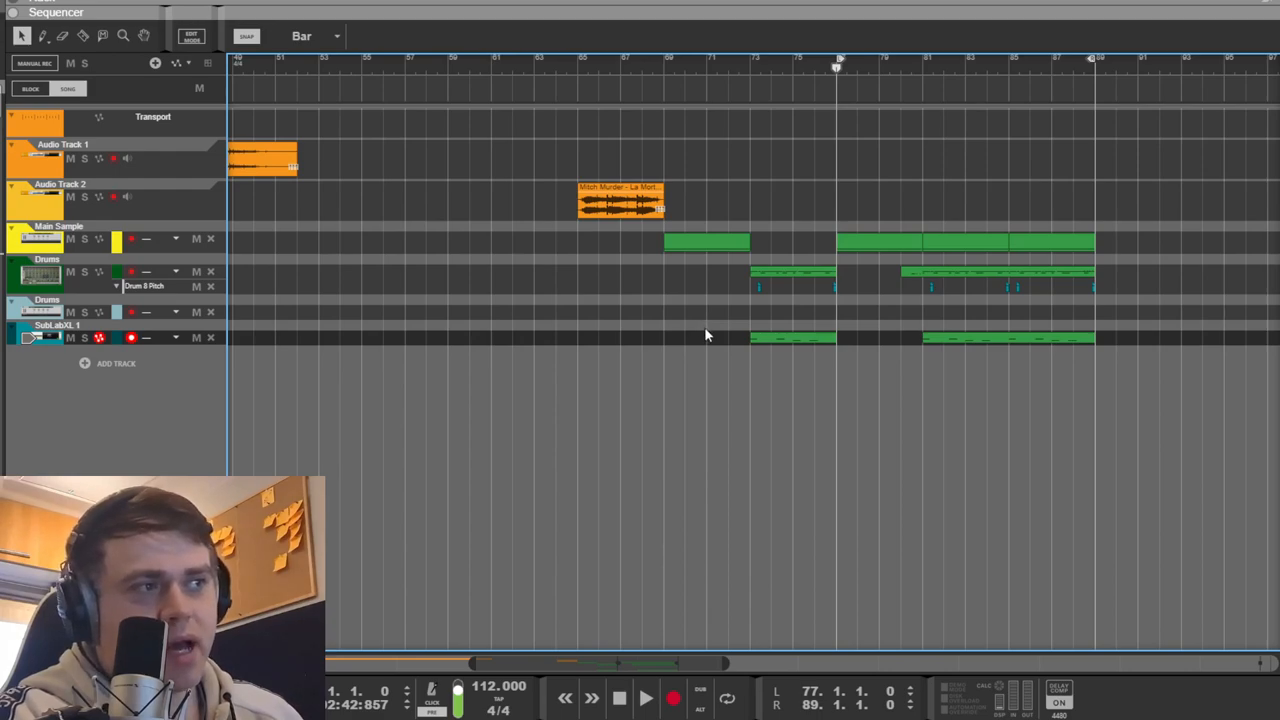
mouse_move(674, 340)
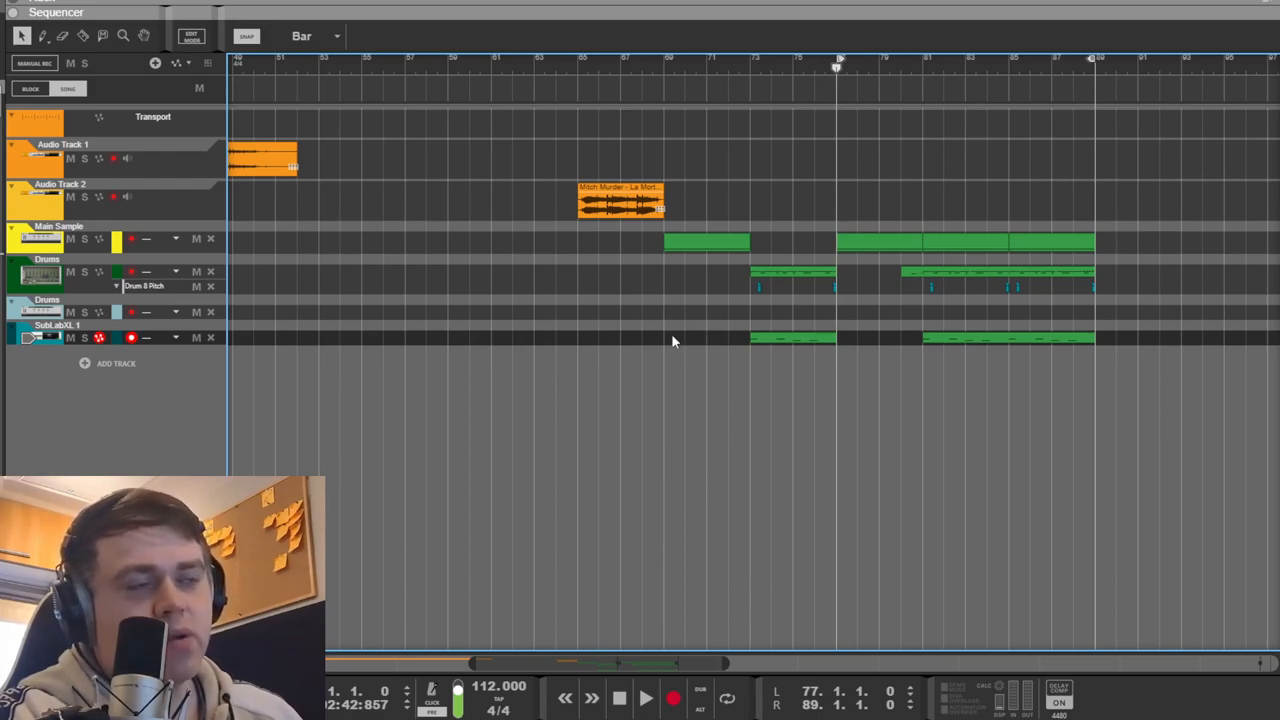
mouse_move(742, 640)
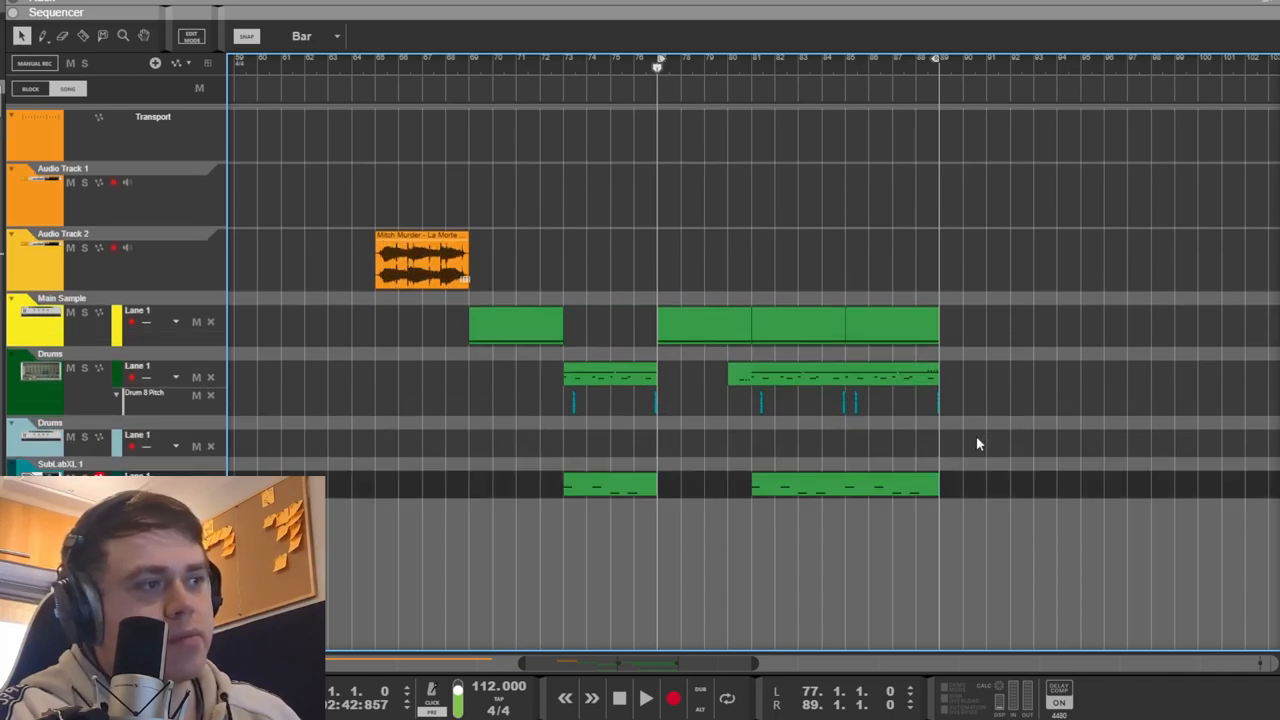
Scroll the Rack to the Main Sample Combinator holding the Mimic Creative Sampler
click(800, 324)
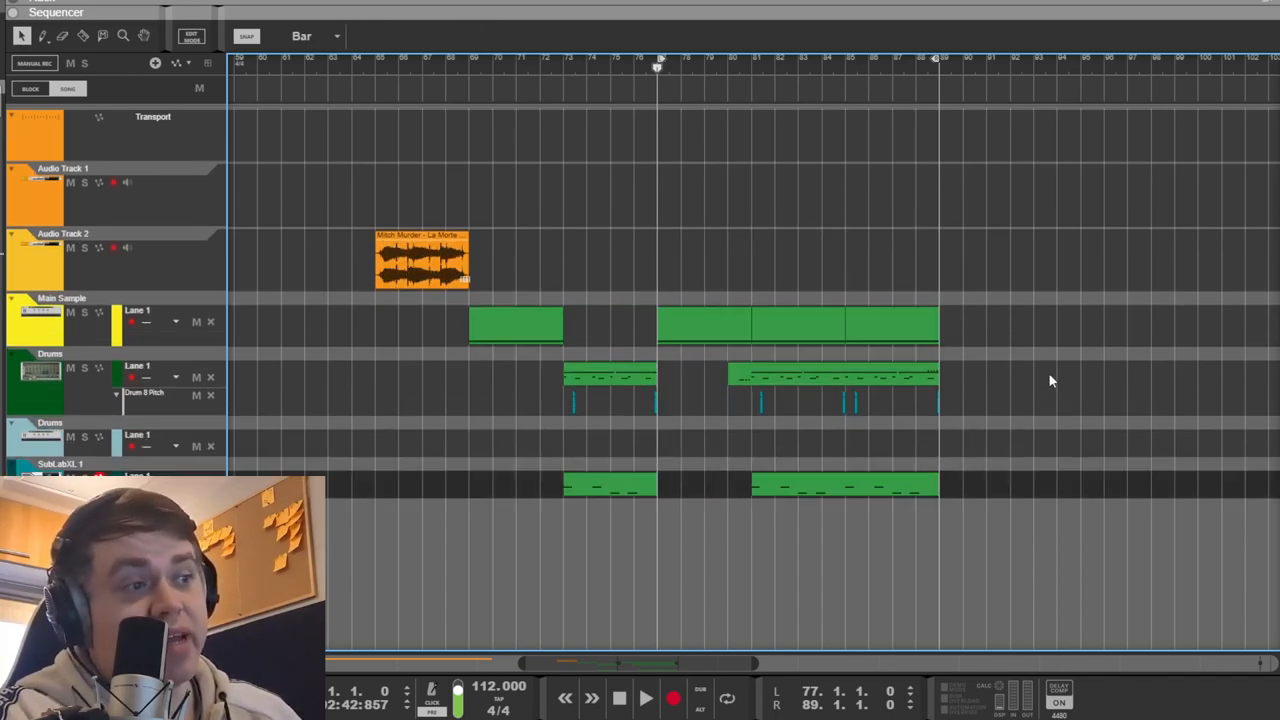
mouse_move(770, 438)
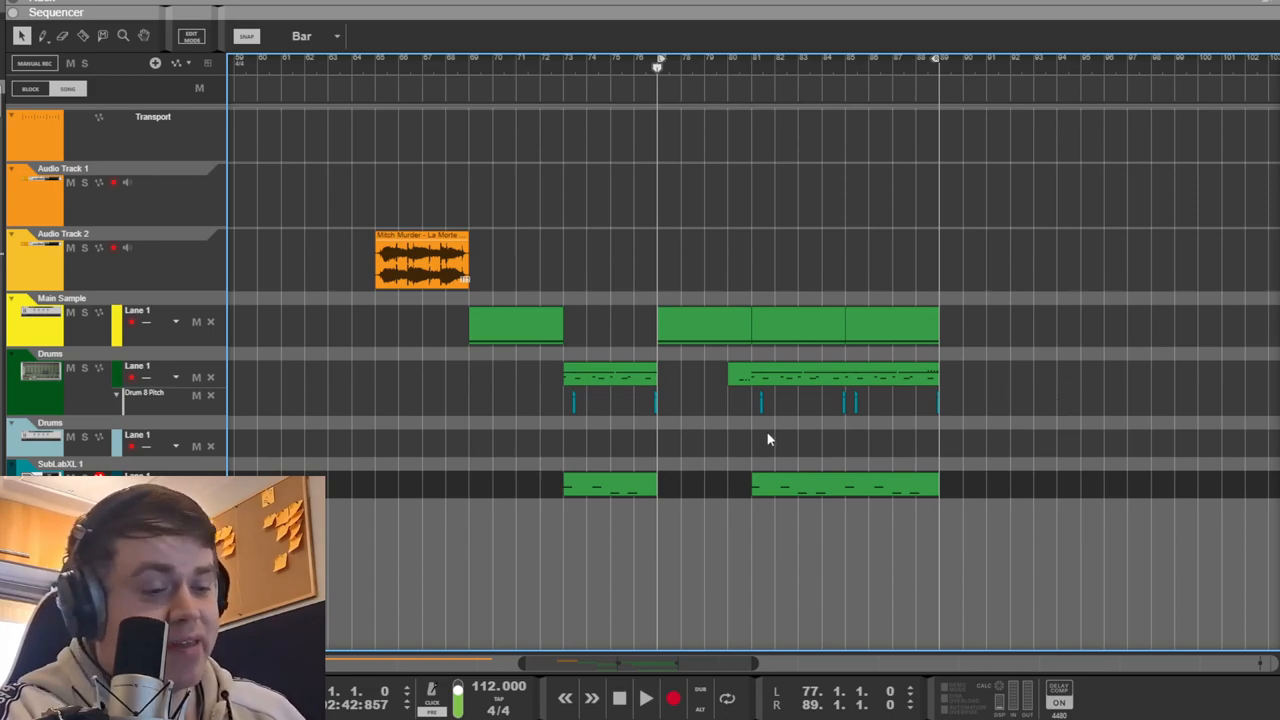
mouse_move(1088, 432)
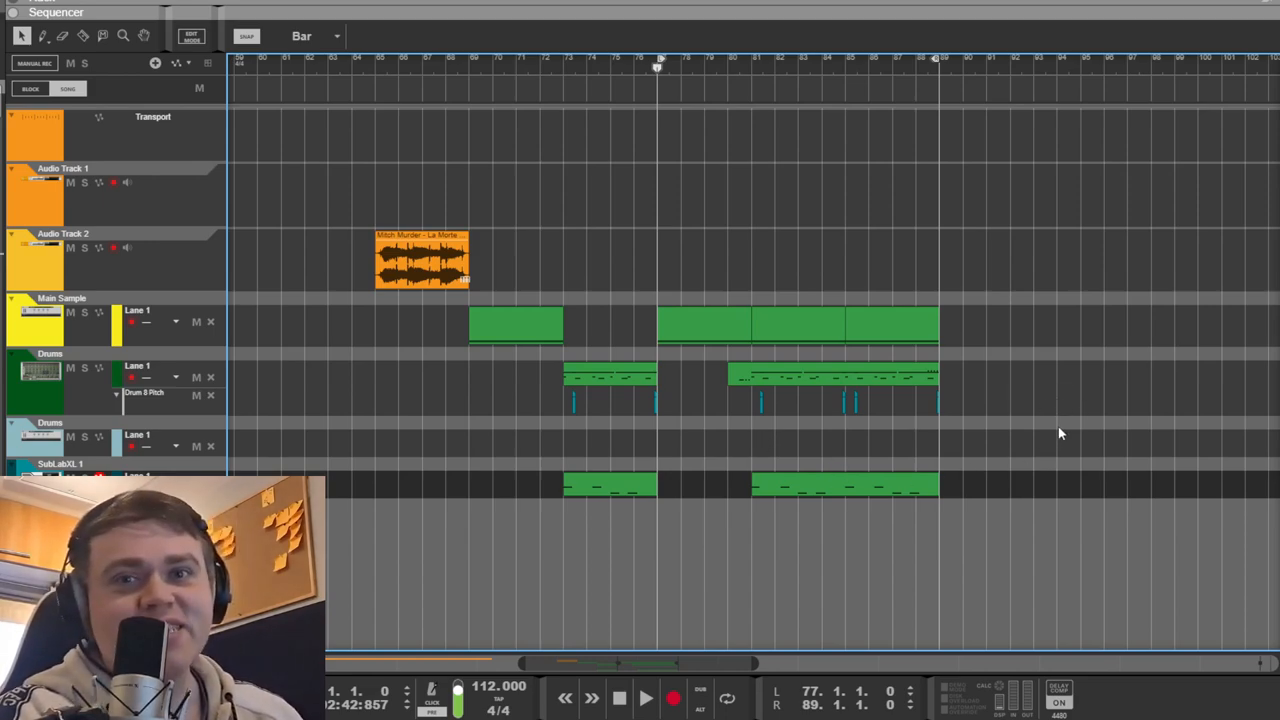
mouse_move(1072, 420)
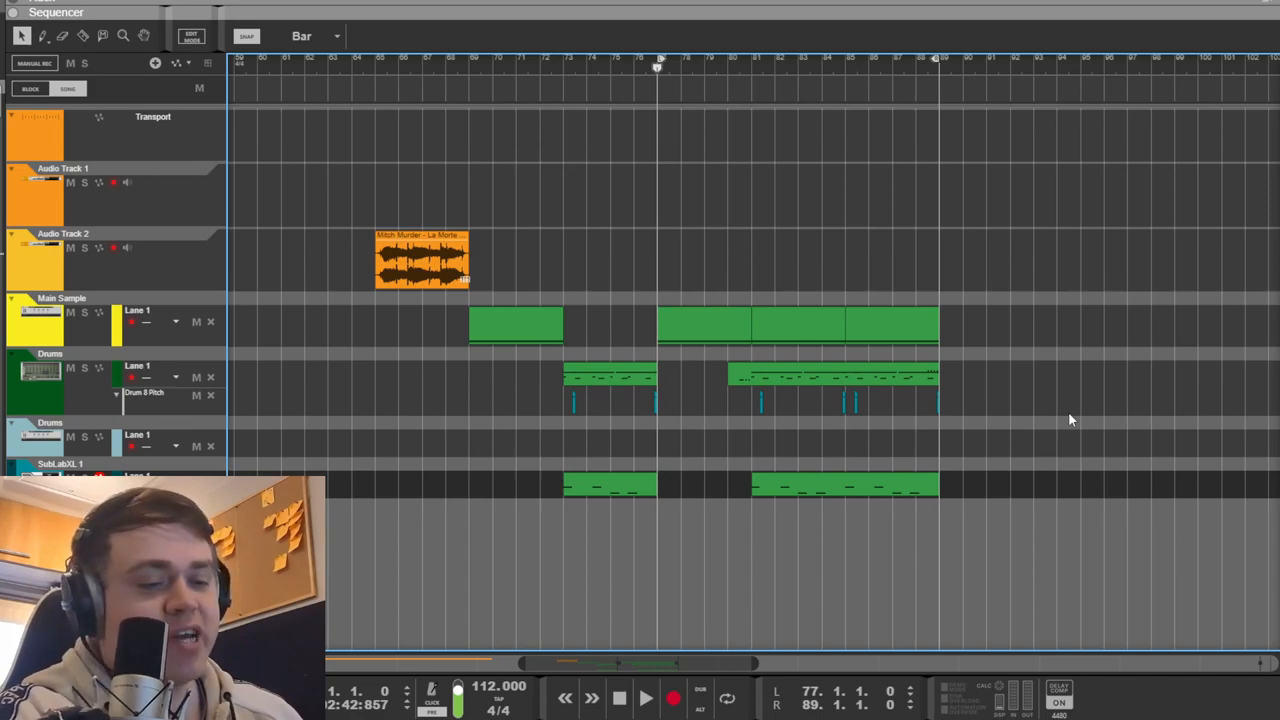
click(640, 696)
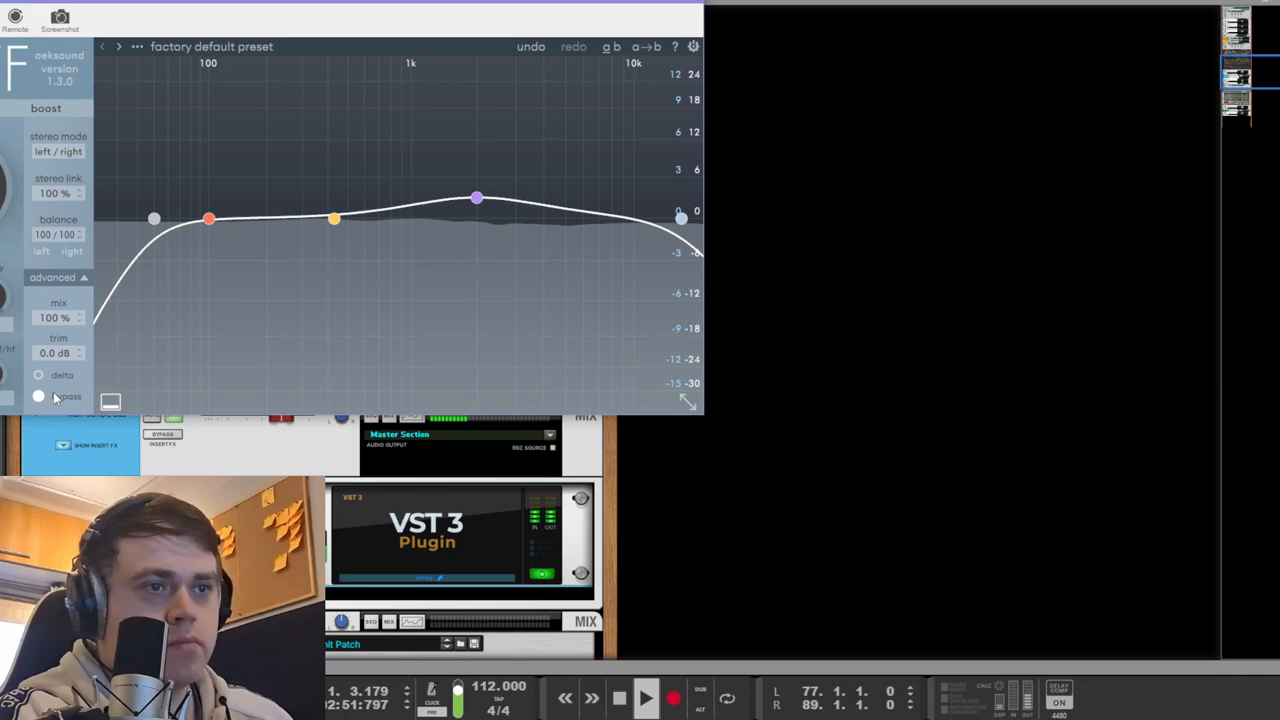
mouse_move(38, 396)
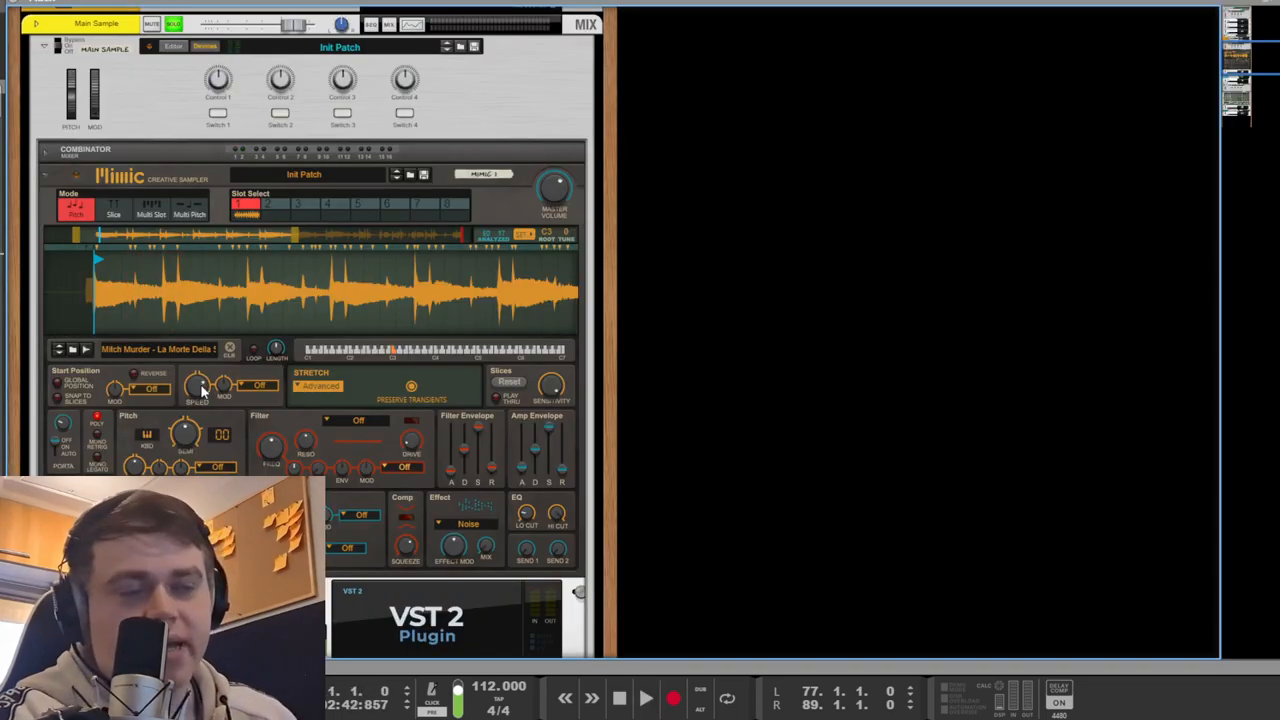
Scroll the Rack to the Drums Combinator with Redrum and Thor
click(636, 696)
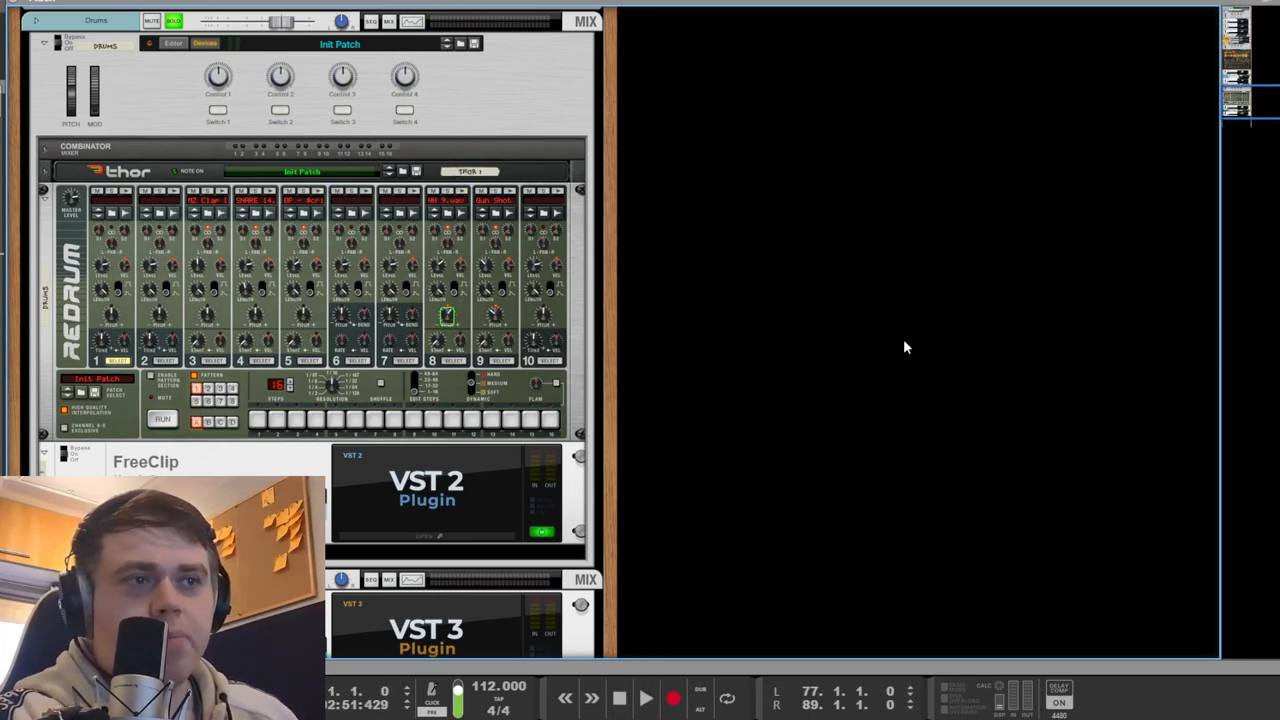
mouse_move(924, 328)
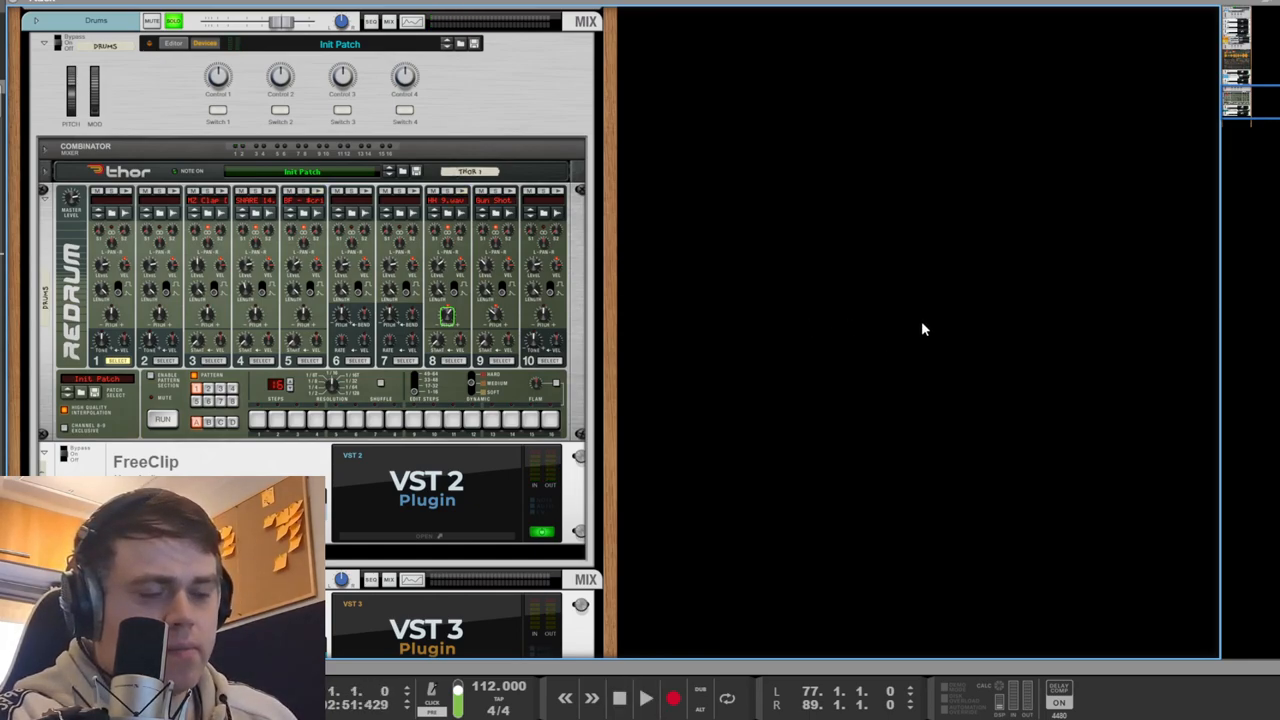
mouse_move(872, 428)
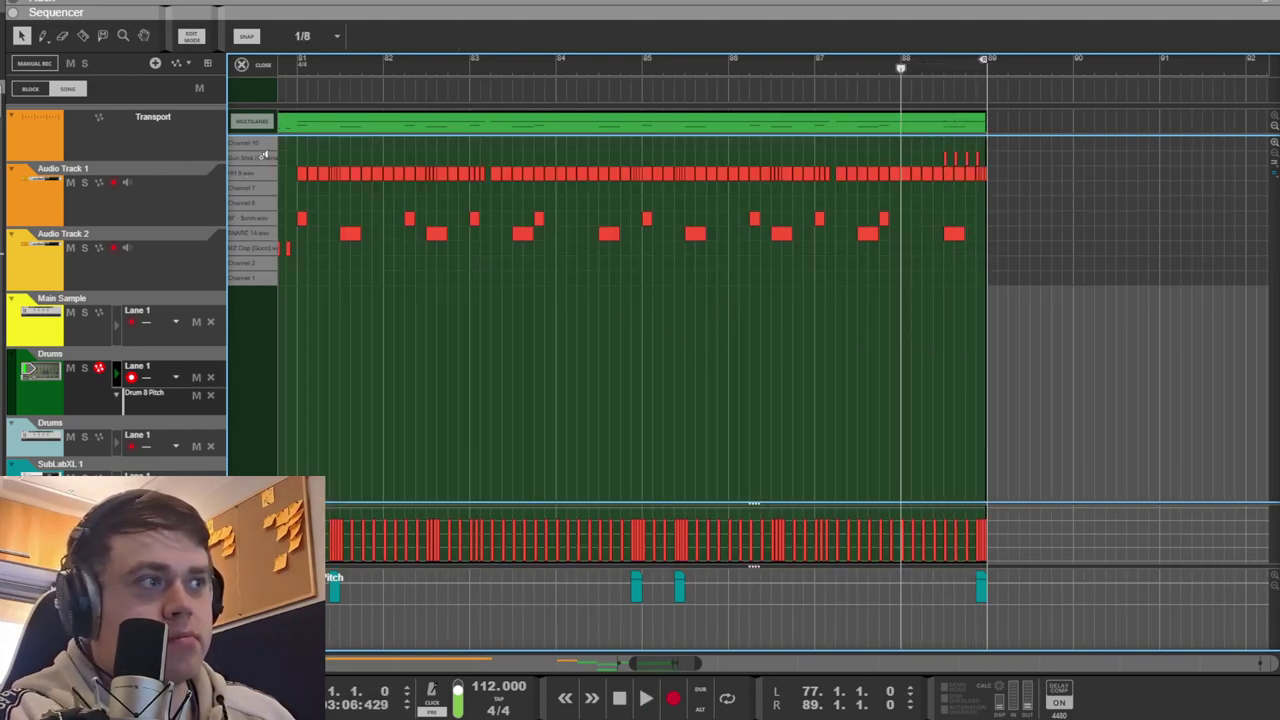
mouse_move(656, 656)
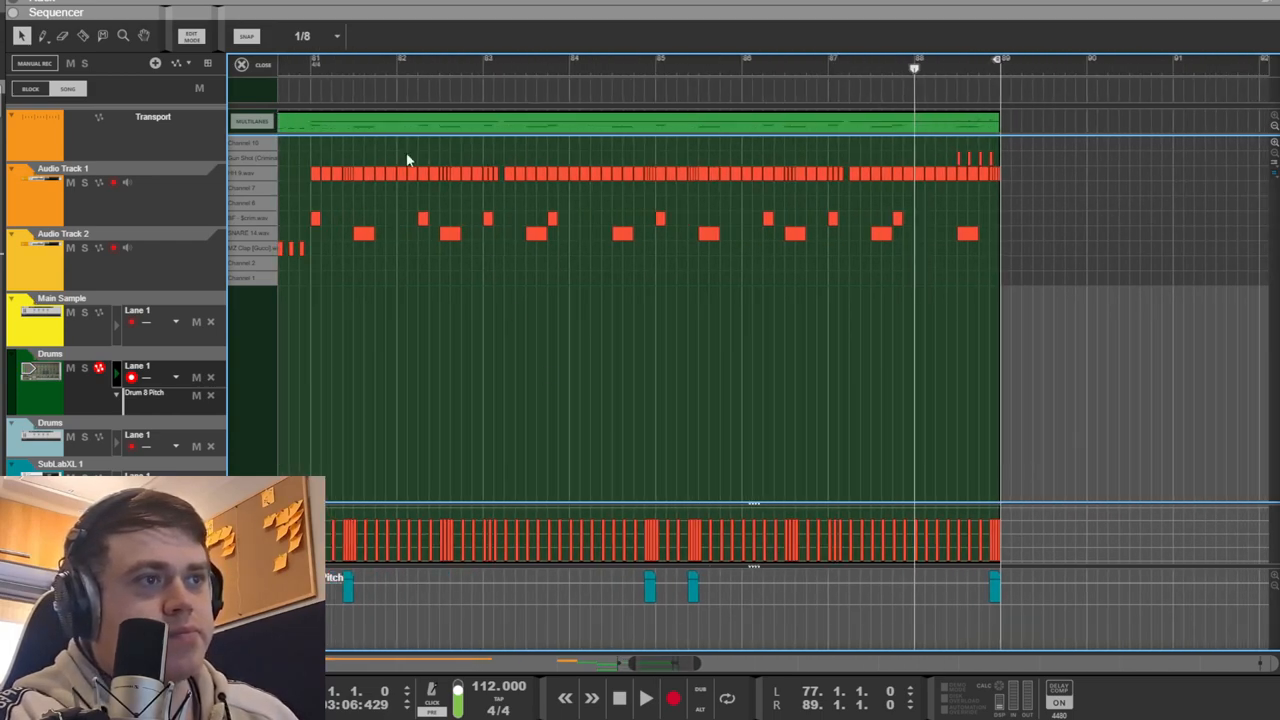
Bring up the Drums clip's notes in the note editor
click(642, 698)
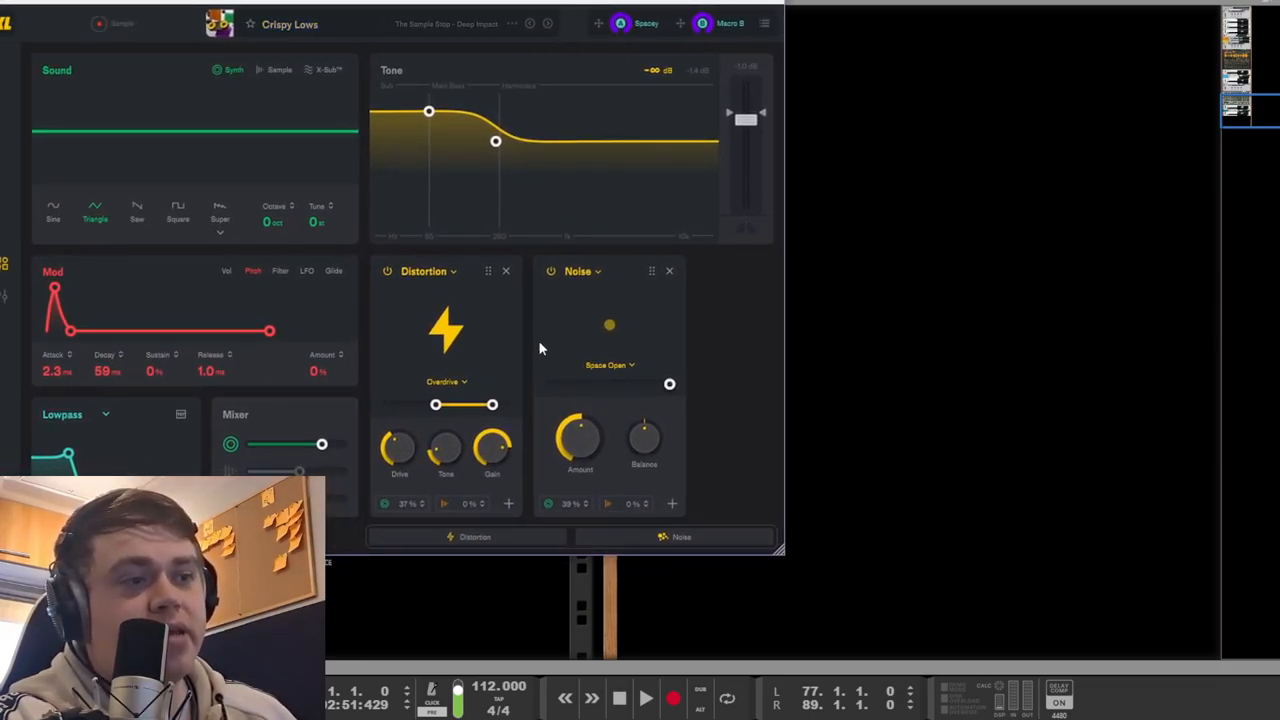
Show the 808 synth, then reveal the Master Section insert chain
click(640, 698)
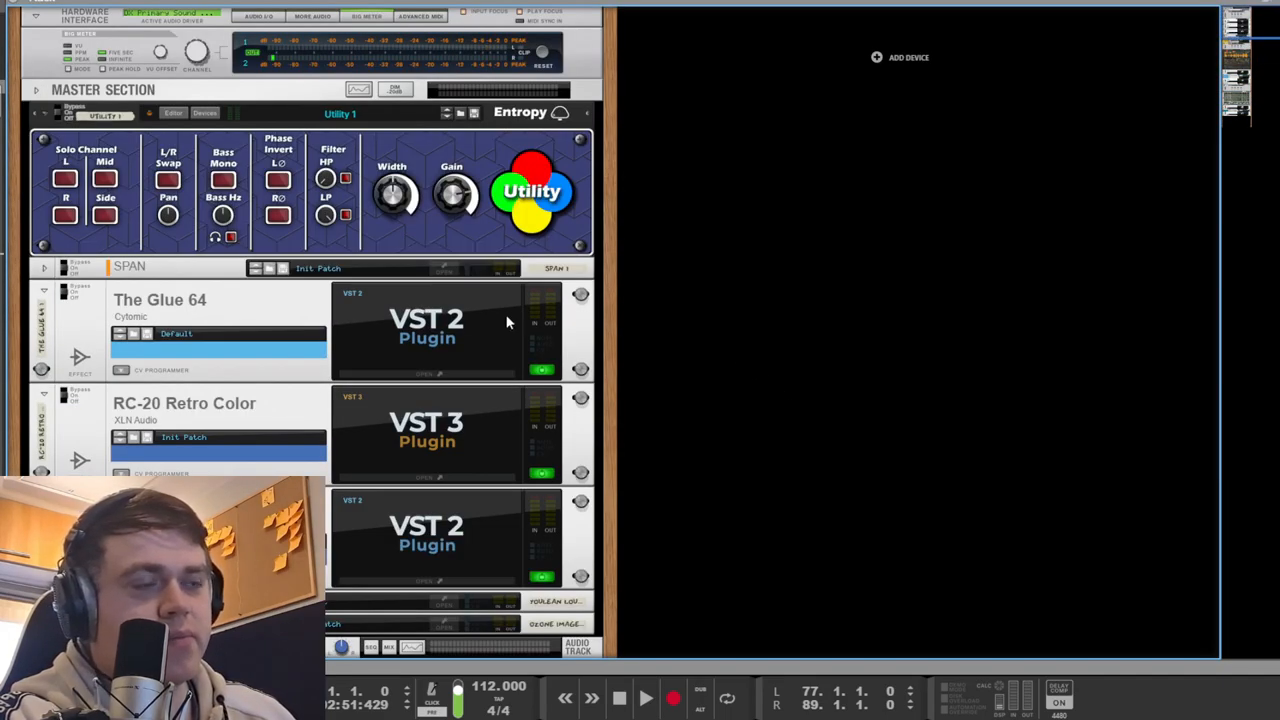
Inspect The Glue compressor, then show RC-20 Retro Color on the Sample Stop - Subtlety preset
click(428, 330)
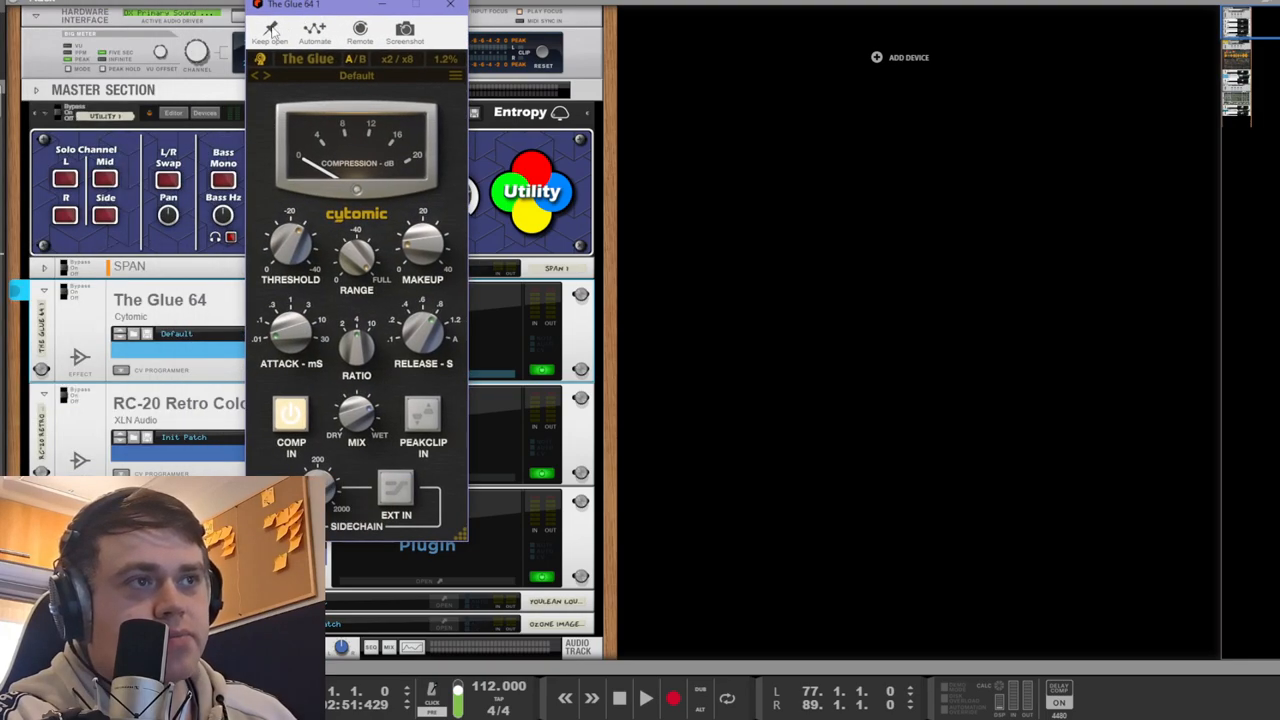
mouse_move(400, 192)
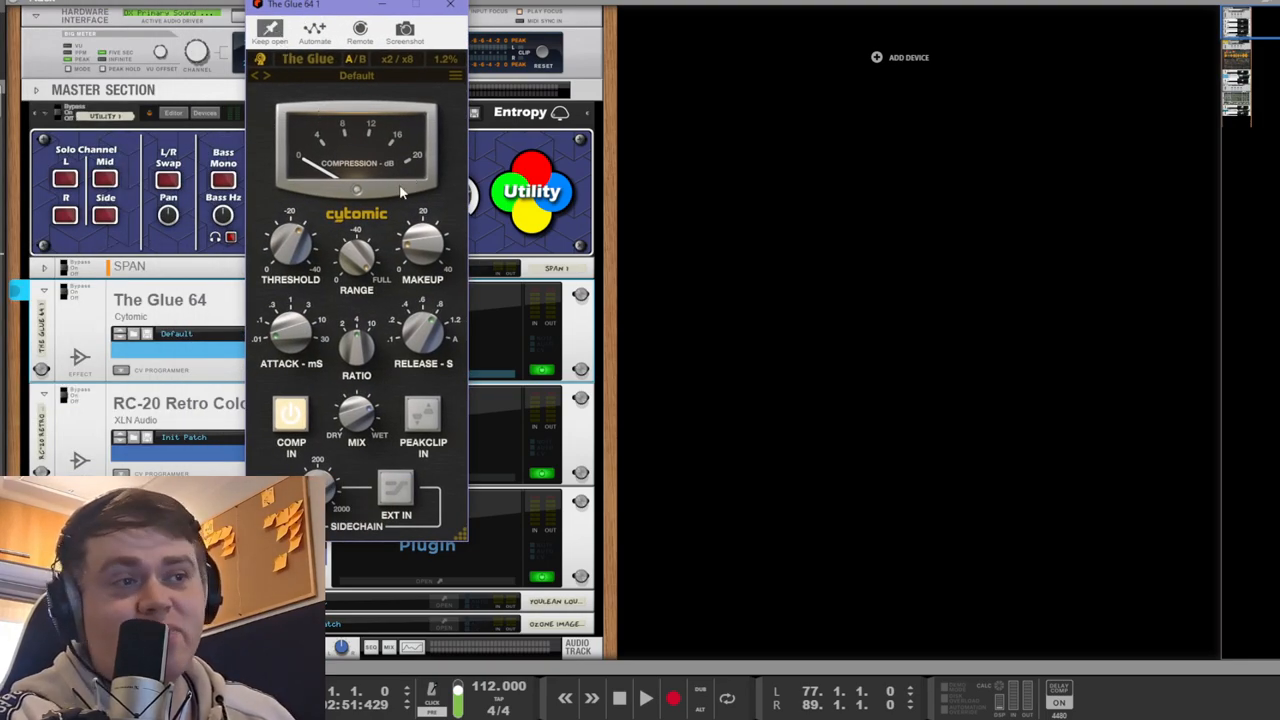
mouse_move(394, 198)
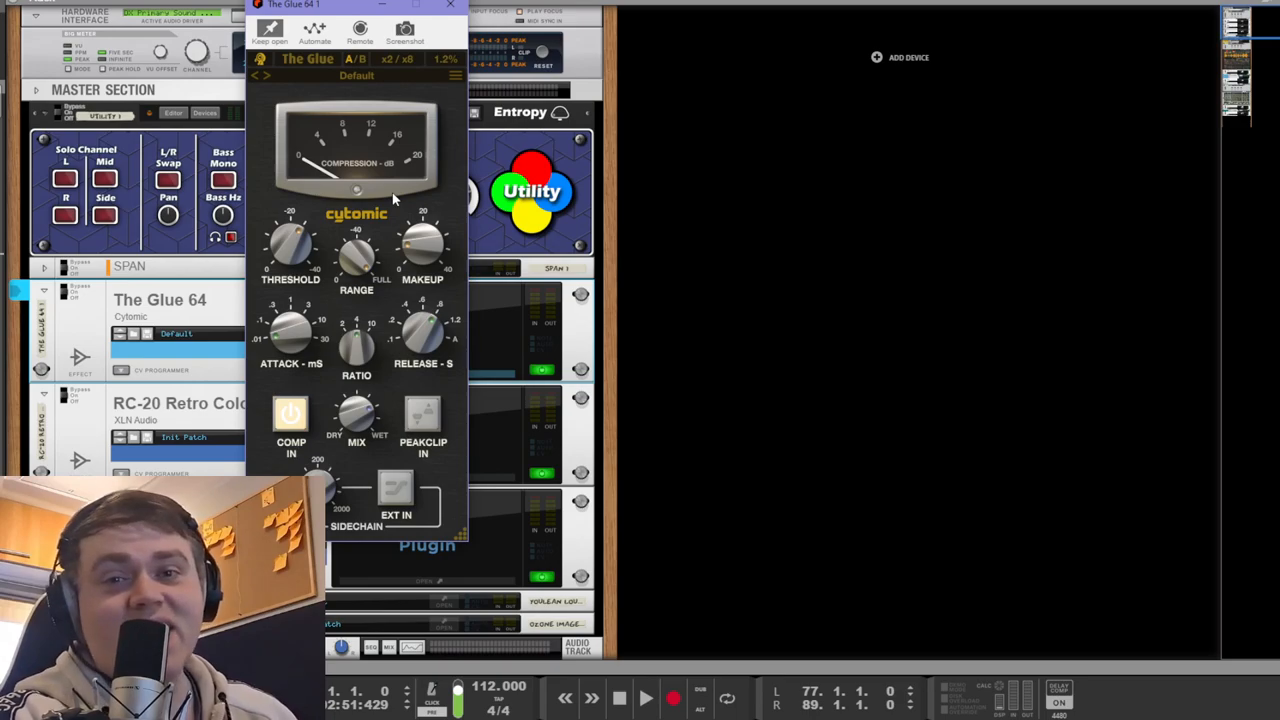
click(448, 8)
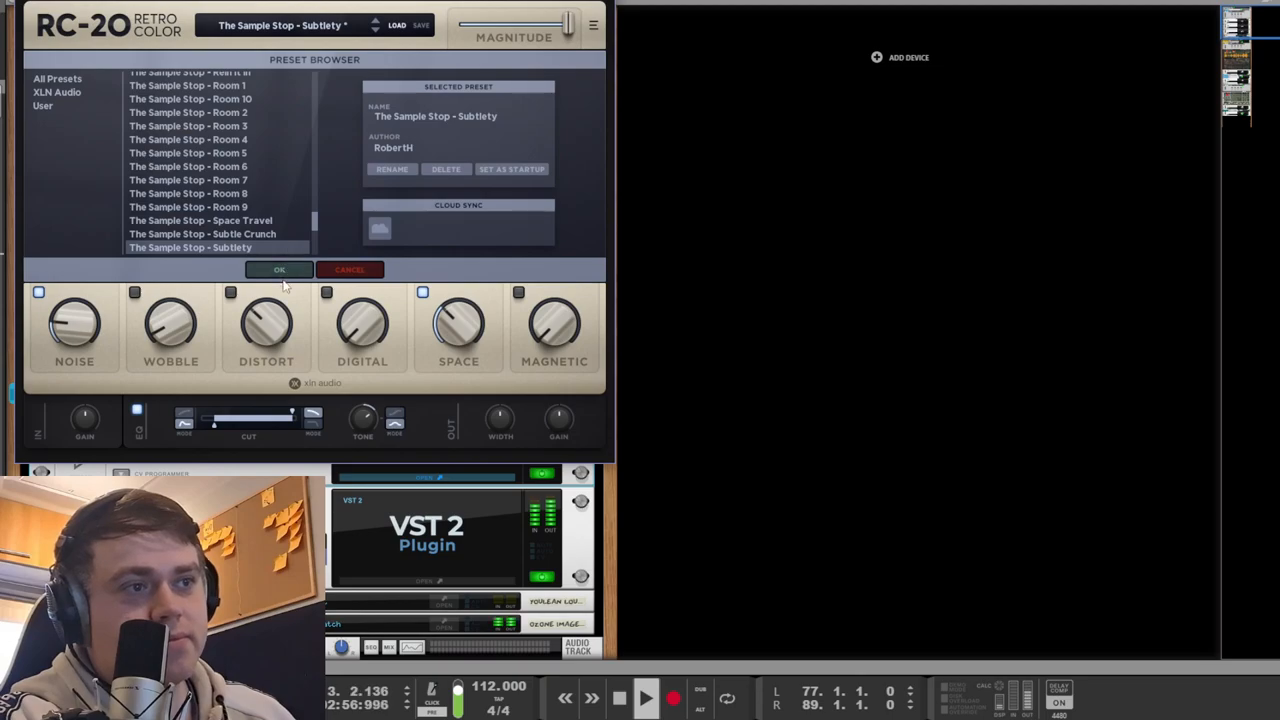
Show the FabFilter Pro-L limiter on the master chain, then return to the sequencer
click(280, 270)
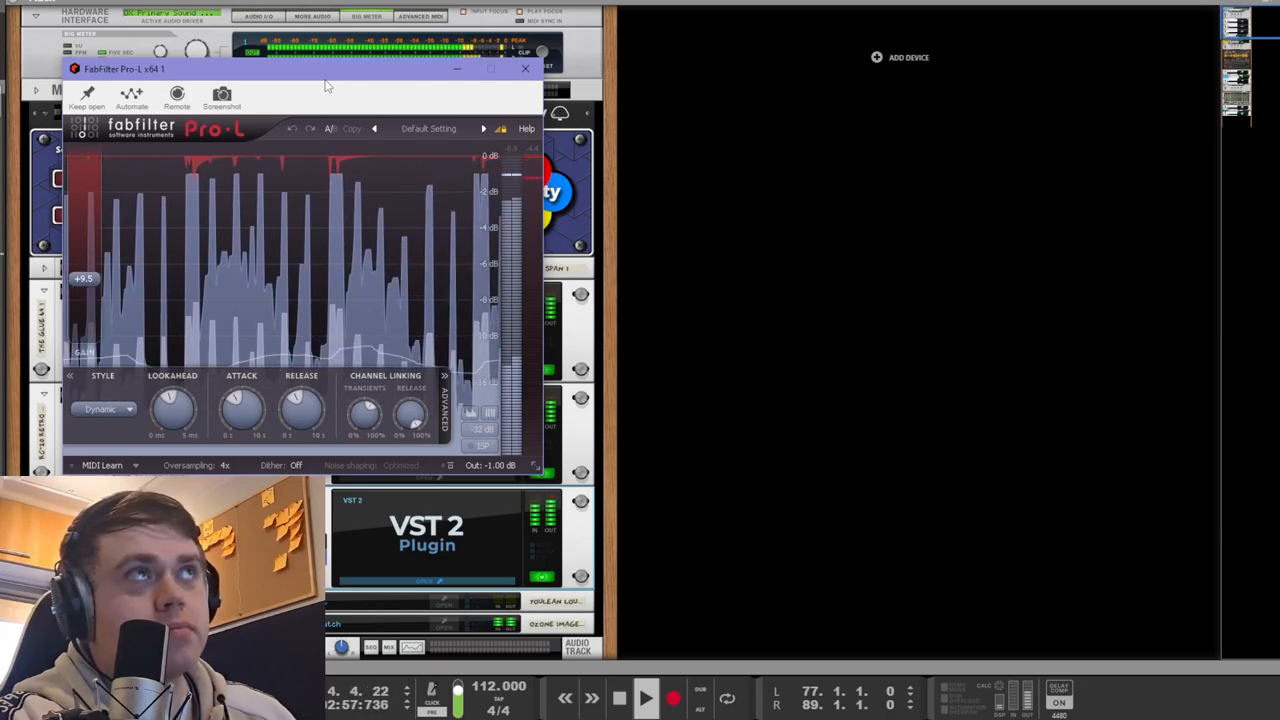
click(524, 68)
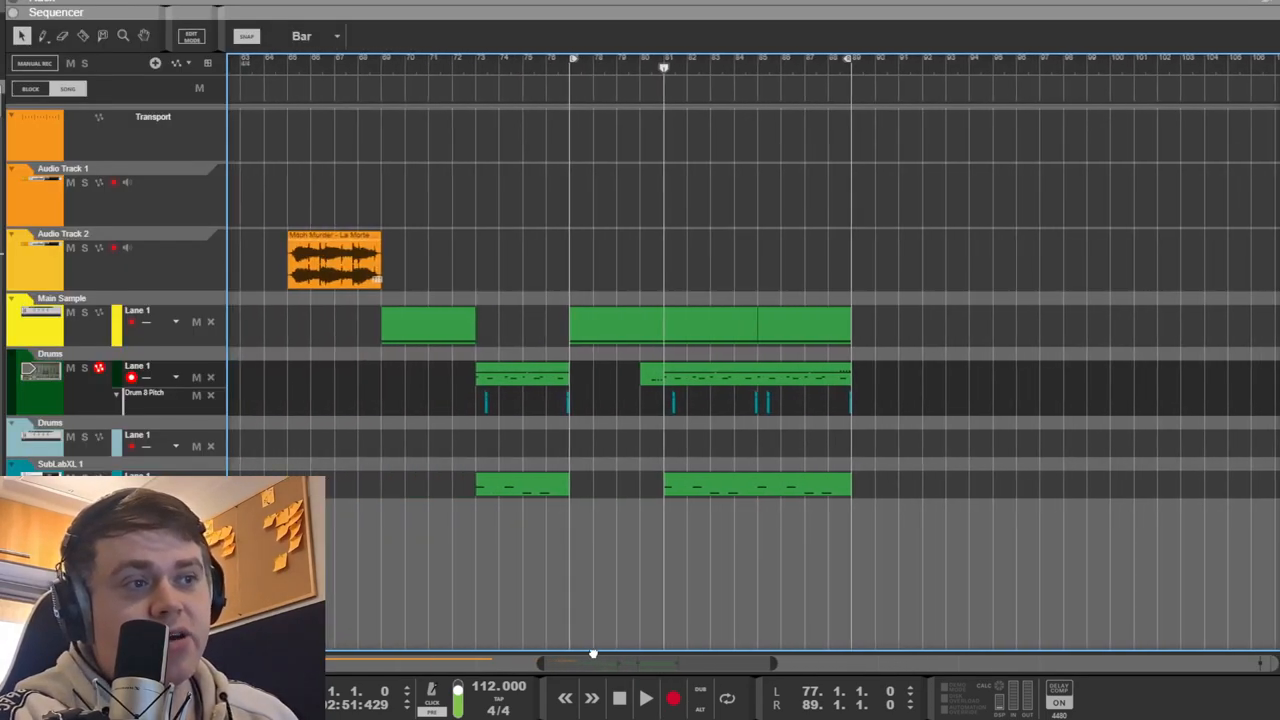
mouse_move(938, 530)
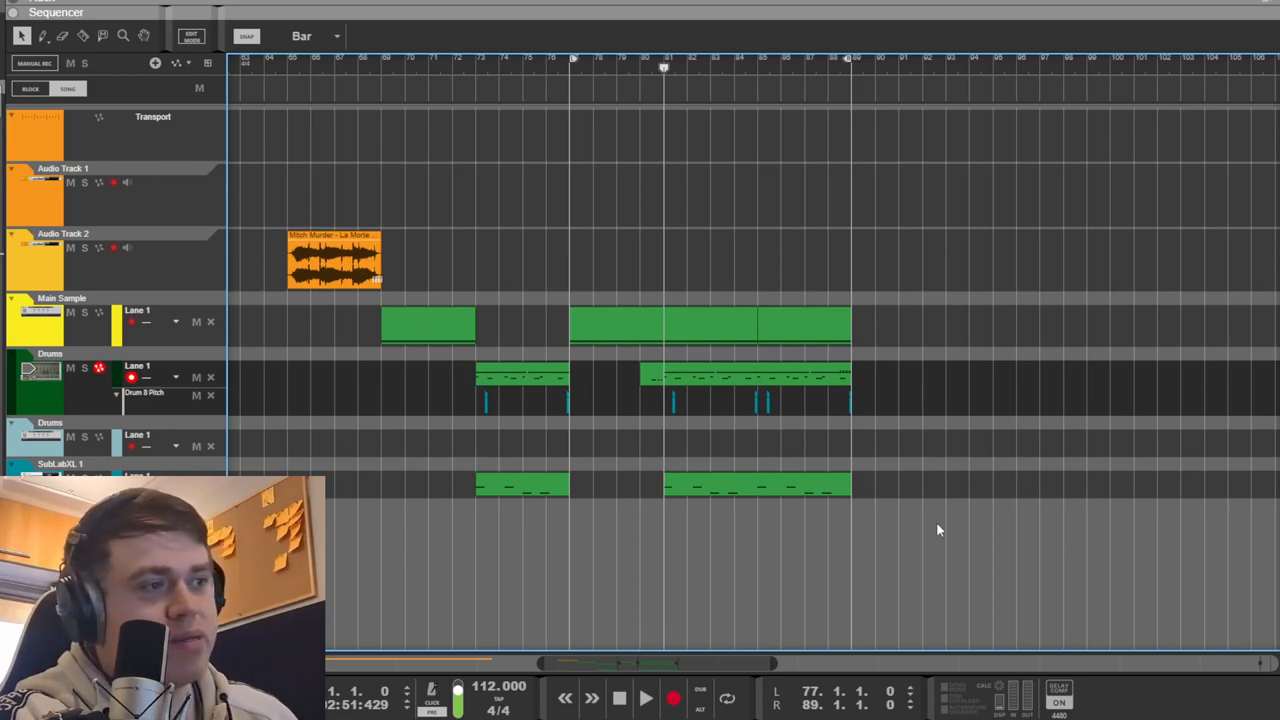
mouse_move(1044, 472)
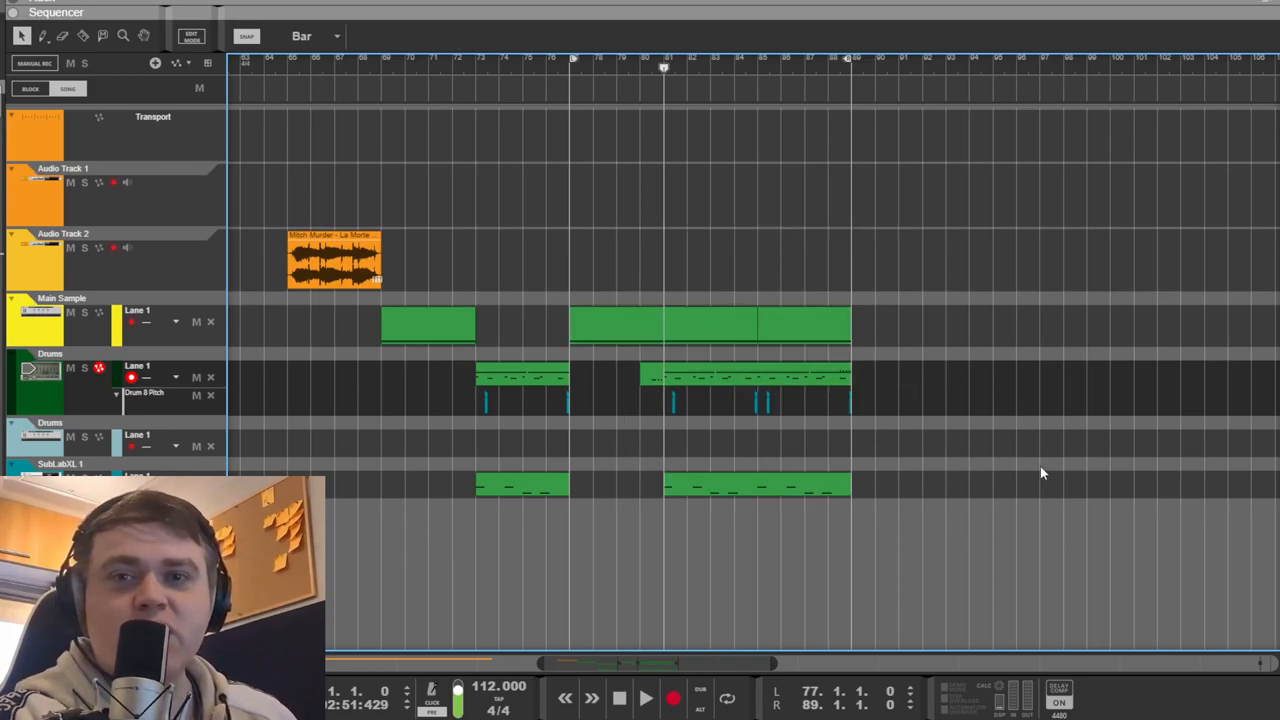